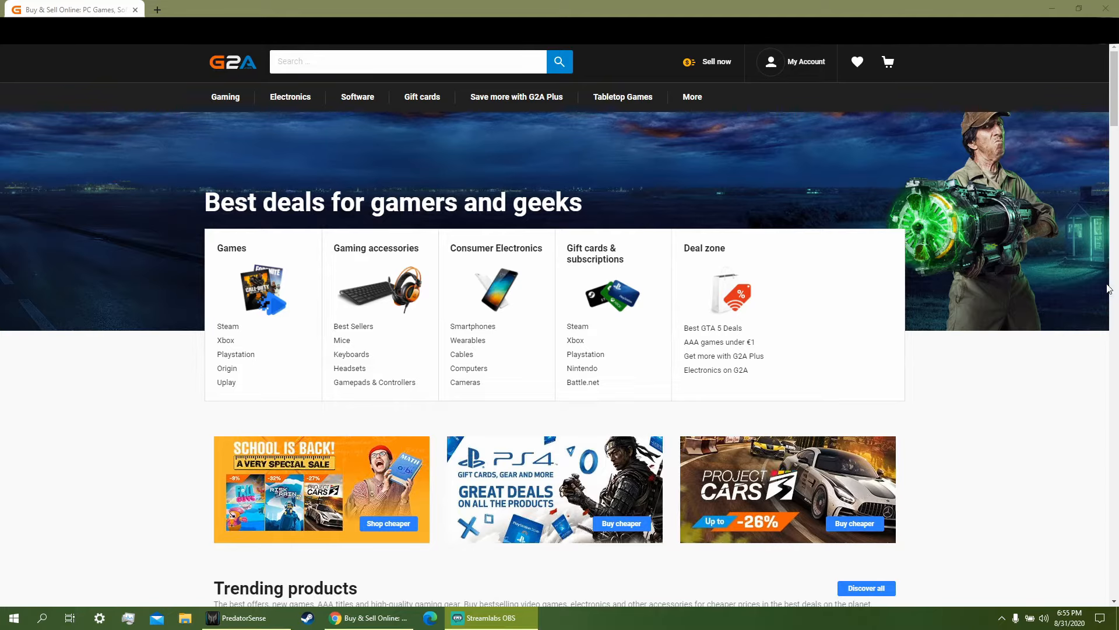
# Search G2A for "table" to list Tabletop Simulator Steam gift and key offers
pyautogui.write('tab')
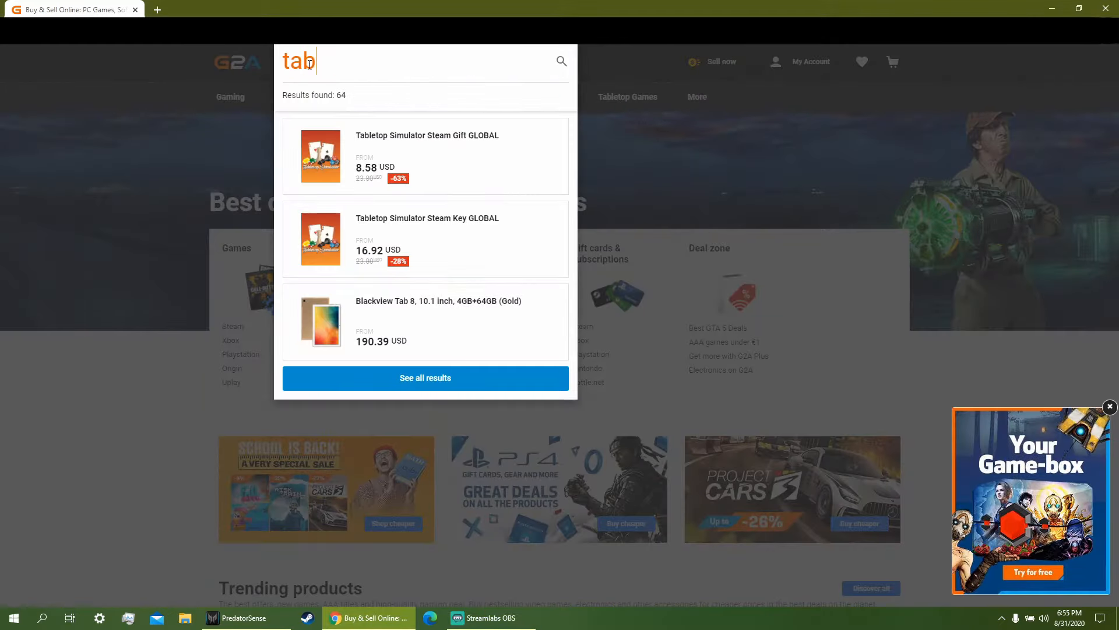
pyautogui.write('le')
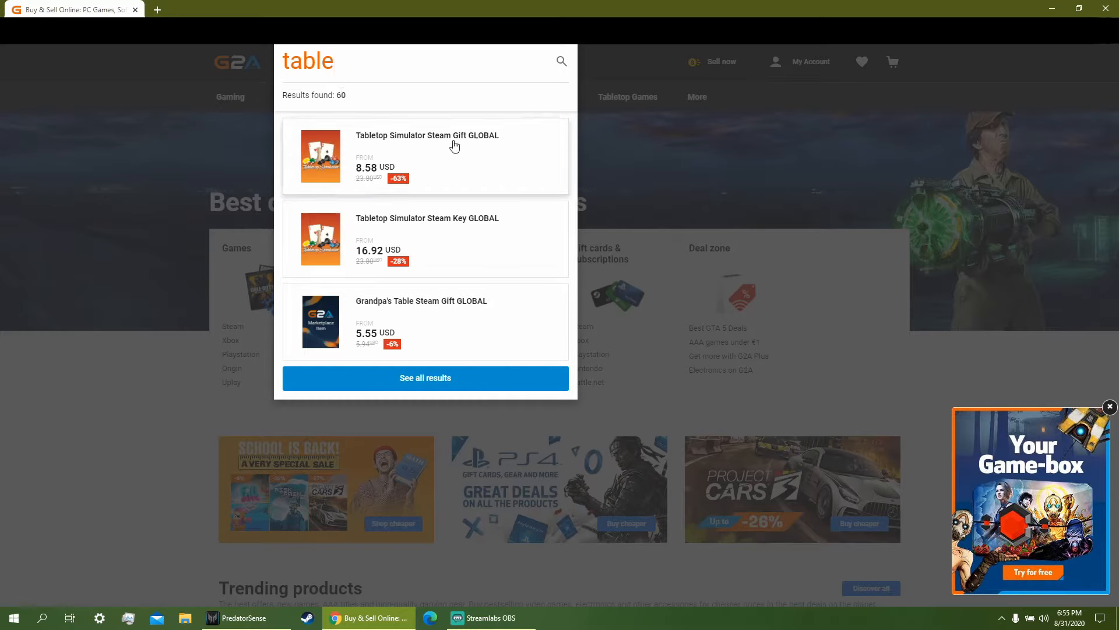
pyautogui.moveTo(426, 135)
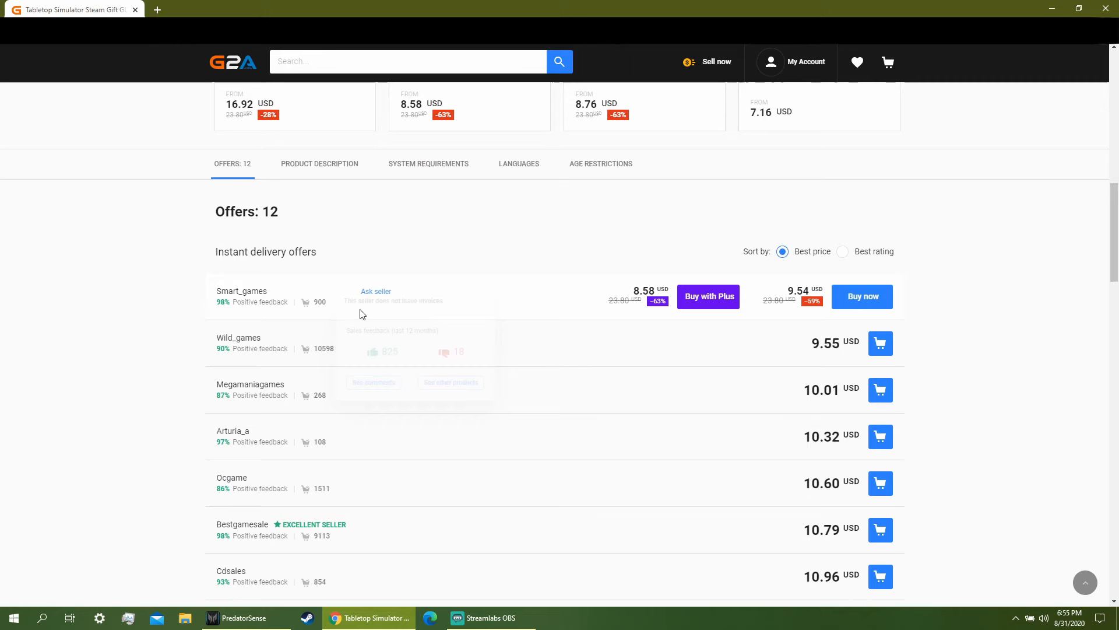
pyautogui.moveTo(707, 296)
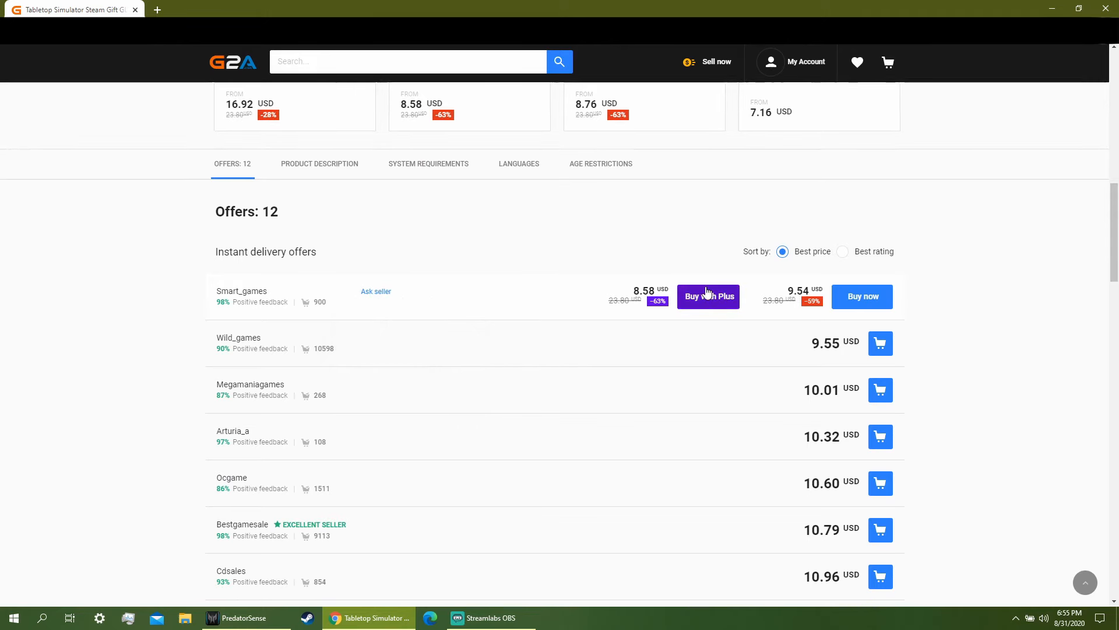
pyautogui.moveTo(592, 316)
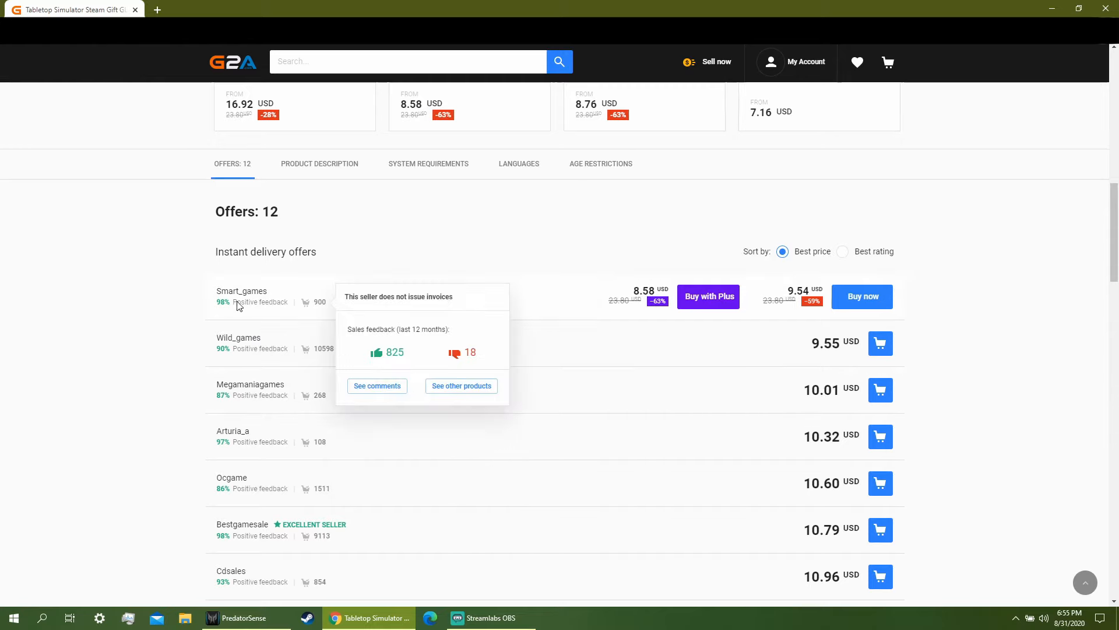
pyautogui.moveTo(262, 308)
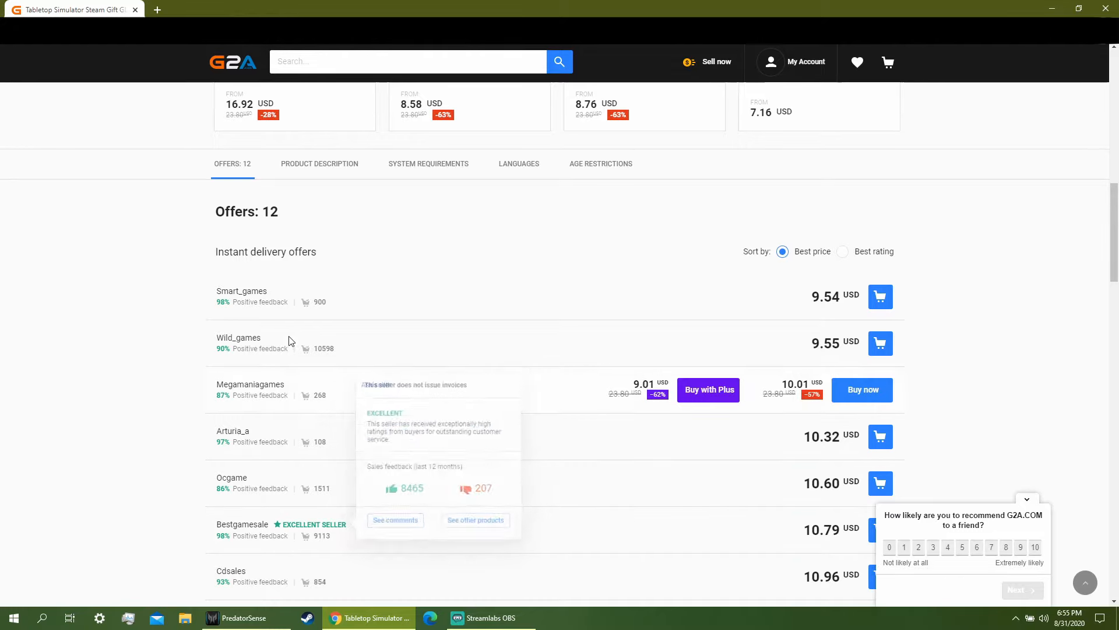
pyautogui.moveTo(295, 301)
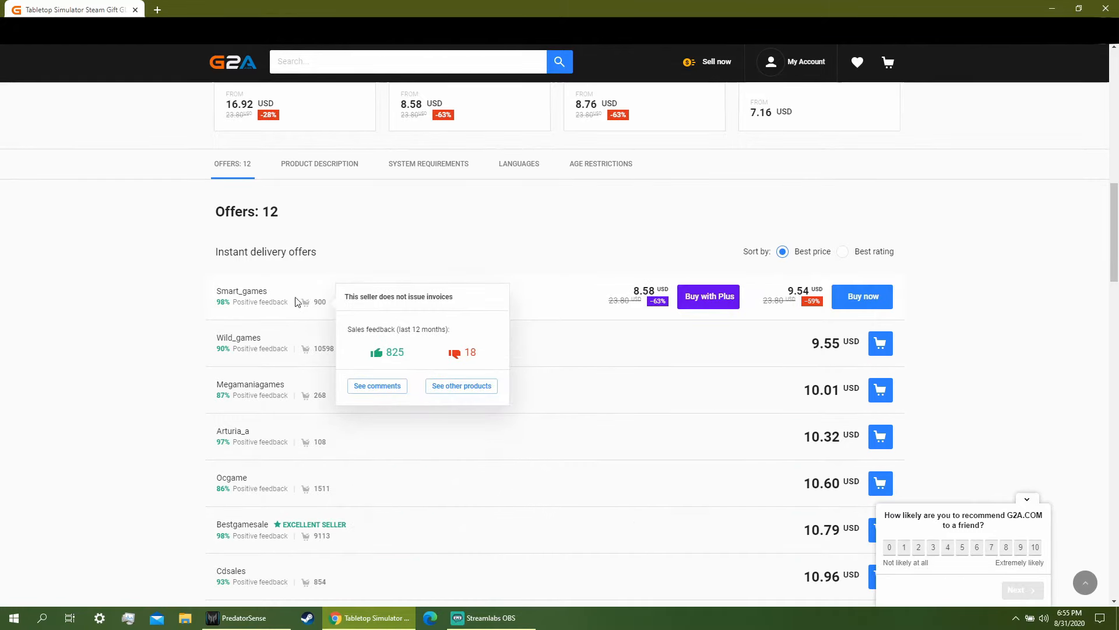
pyautogui.moveTo(471, 312)
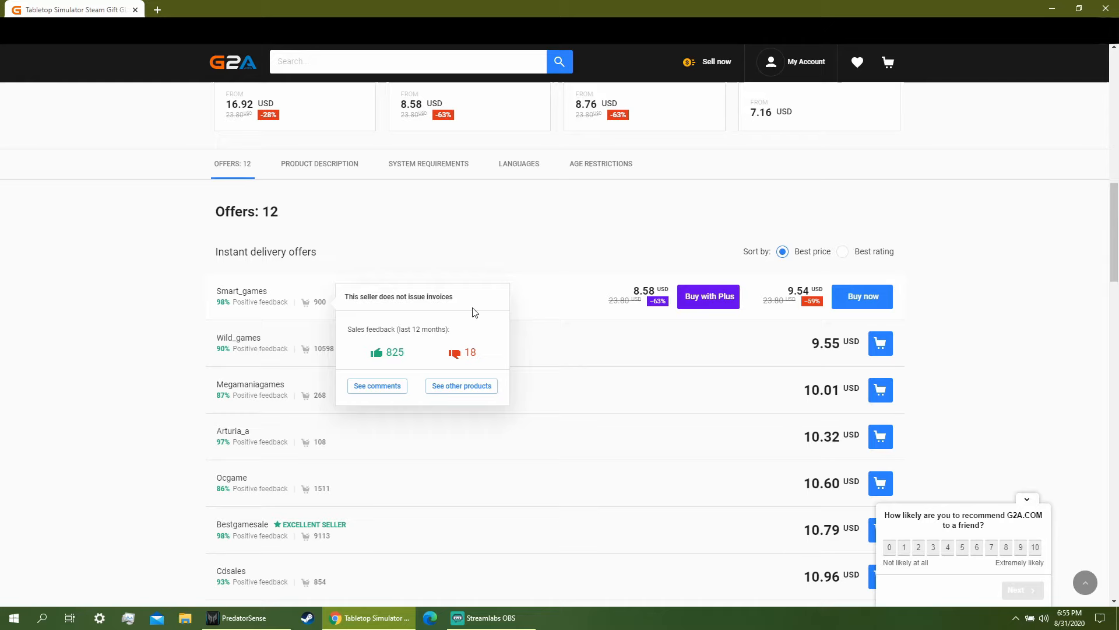
# Buy the Smart_games offer of Tabletop Simulator Steam Gift GLOBAL at 9.54 USD
pyautogui.click(862, 296)
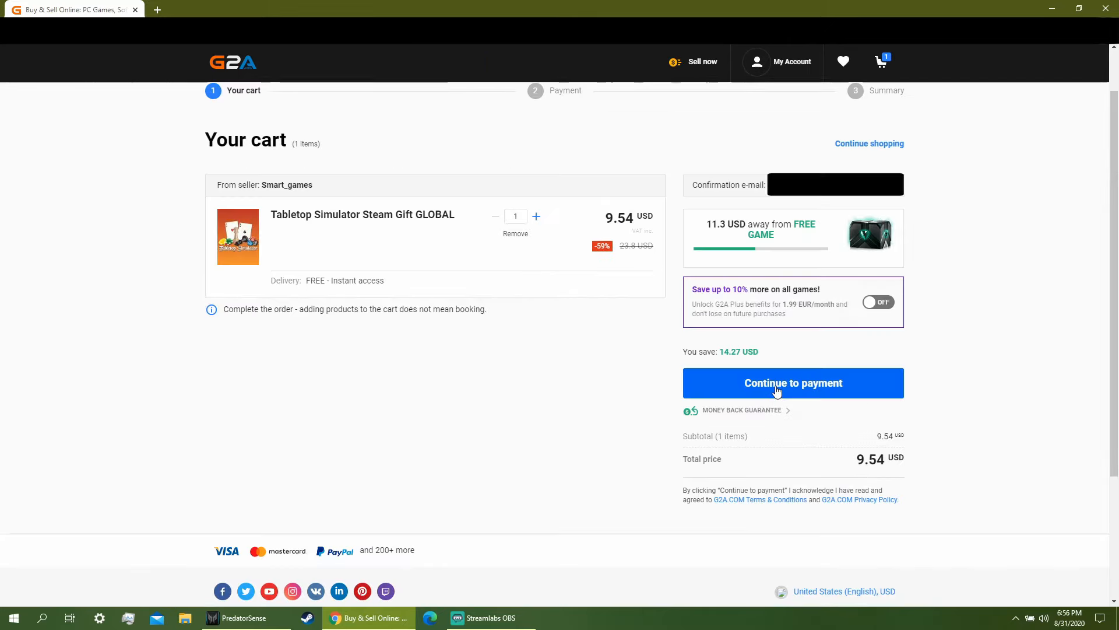
# Pay 9.54 USD with PayPal with the G2A Plus subscription turned off
pyautogui.click(792, 382)
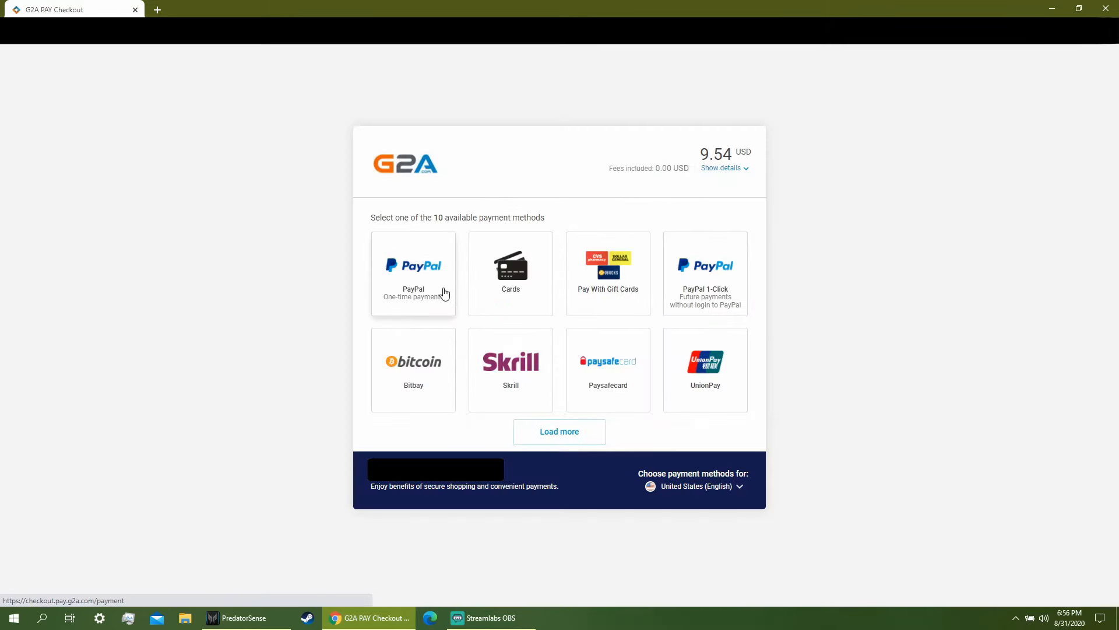
pyautogui.moveTo(427, 287)
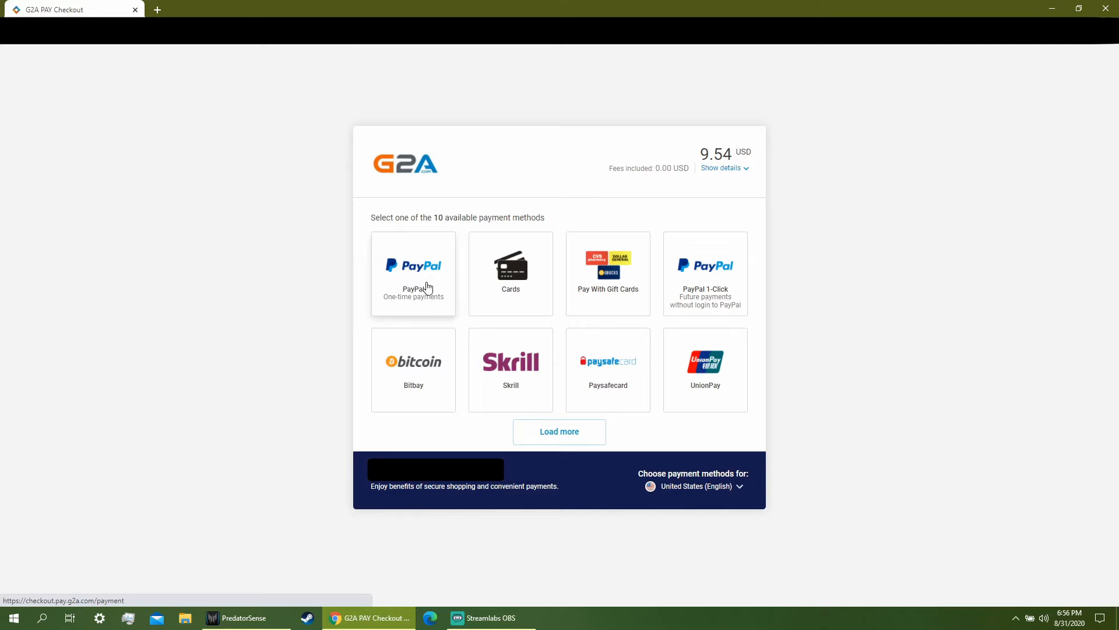
pyautogui.click(413, 273)
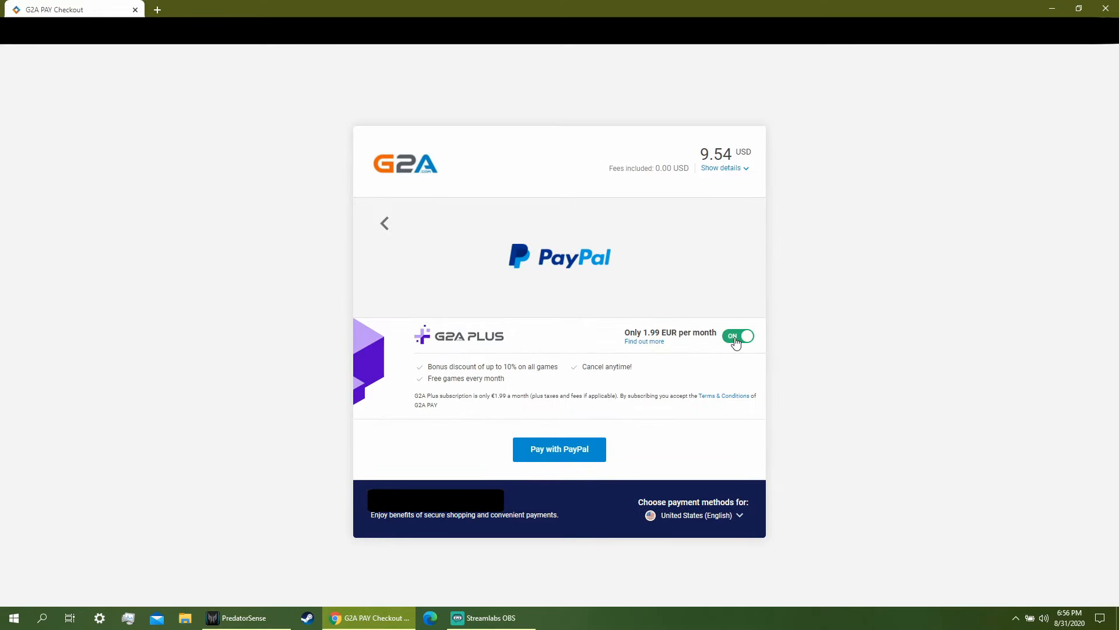
pyautogui.click(738, 335)
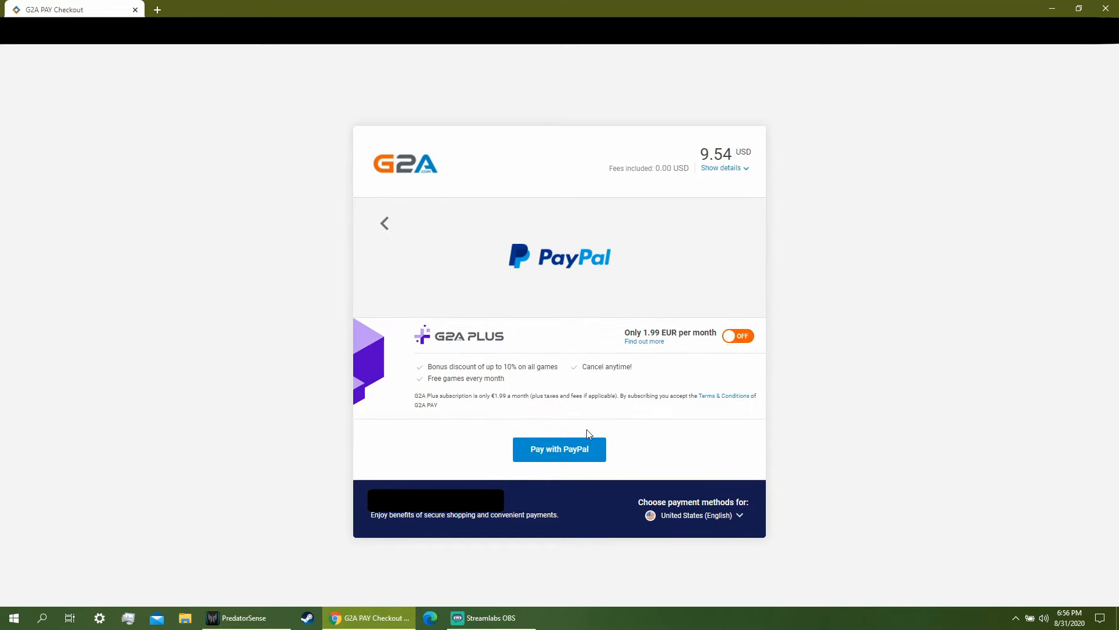
pyautogui.click(559, 449)
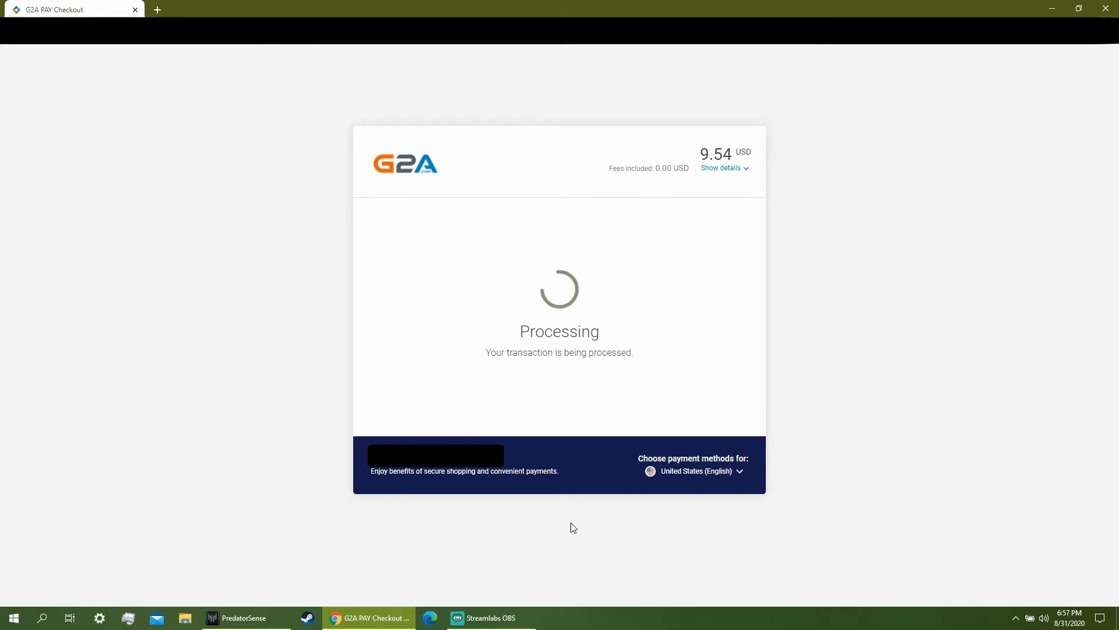
pyautogui.moveTo(541, 331)
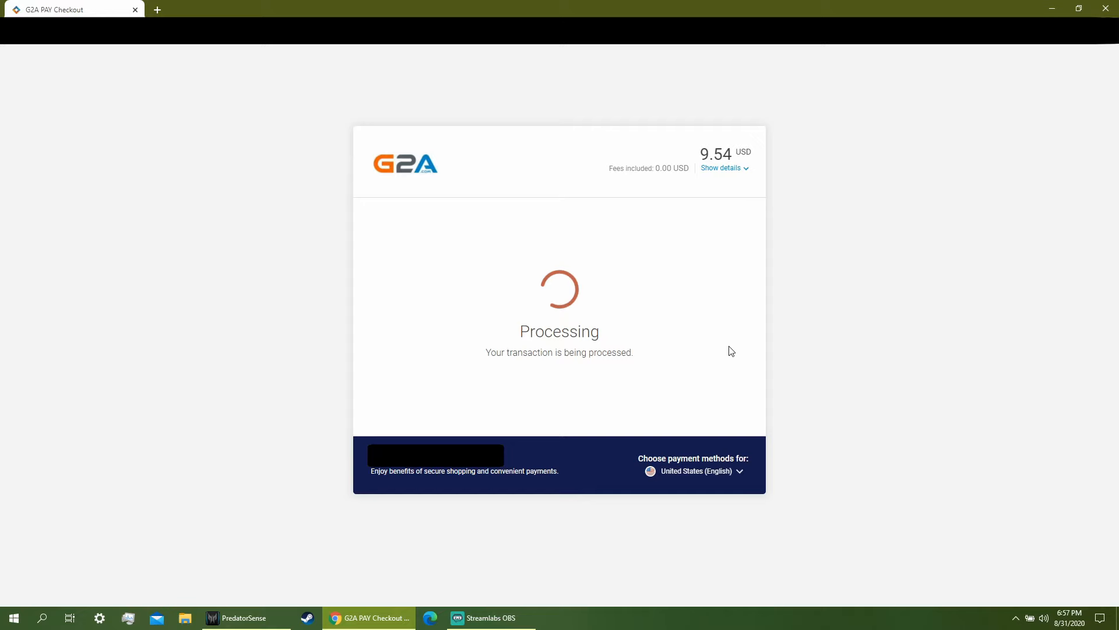
pyautogui.moveTo(711, 343)
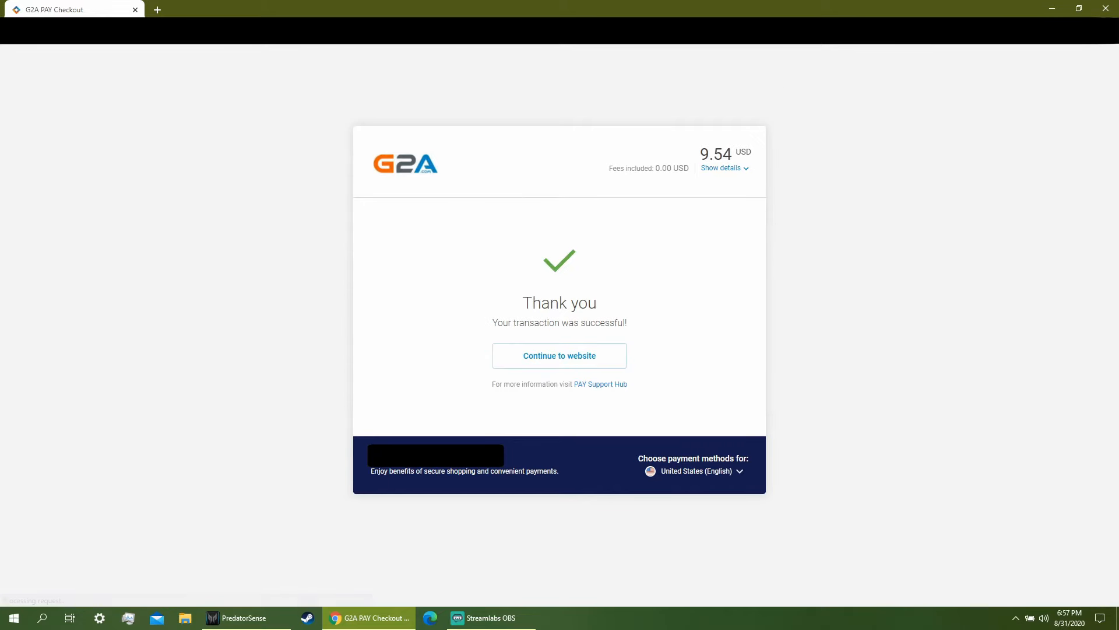
# Return to the website after payment and reveal the Tabletop Simulator gift key
pyautogui.click(560, 355)
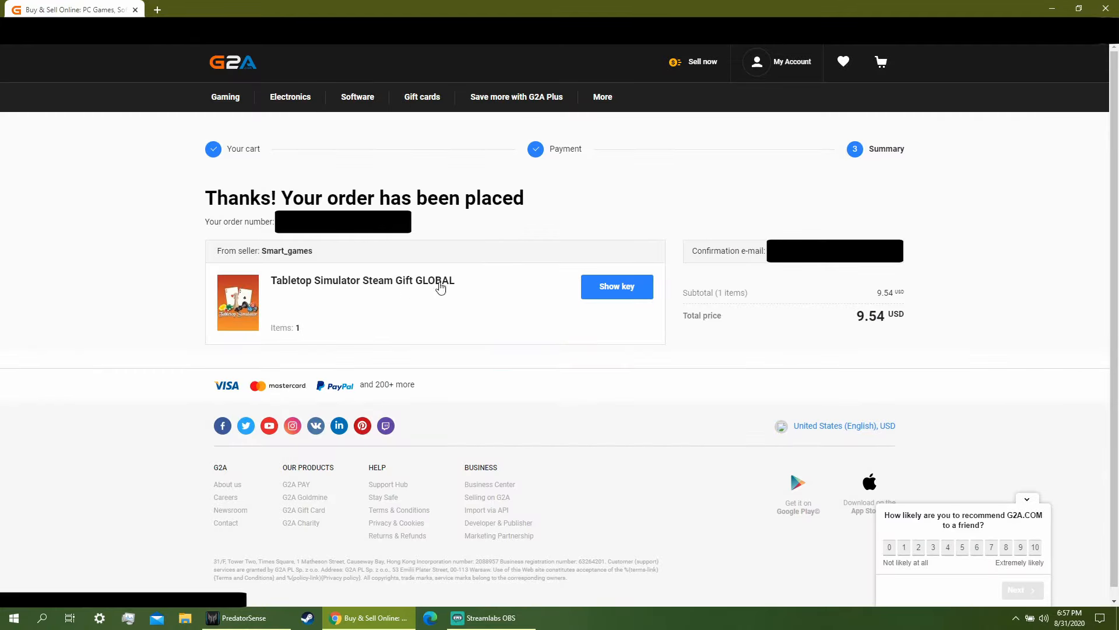
pyautogui.click(615, 286)
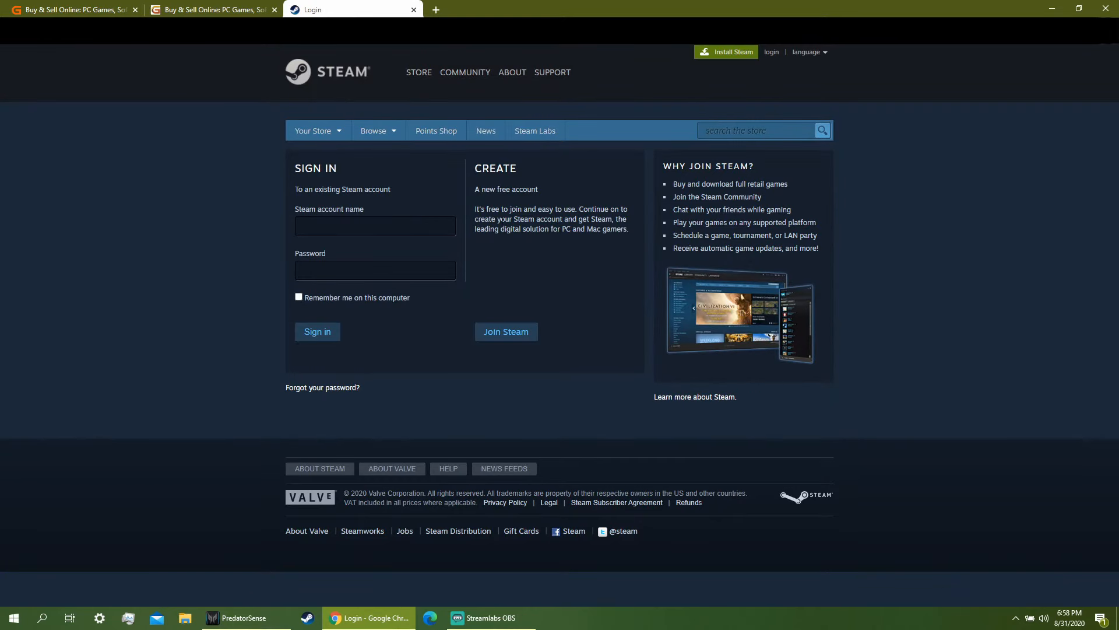
pyautogui.moveTo(265, 288)
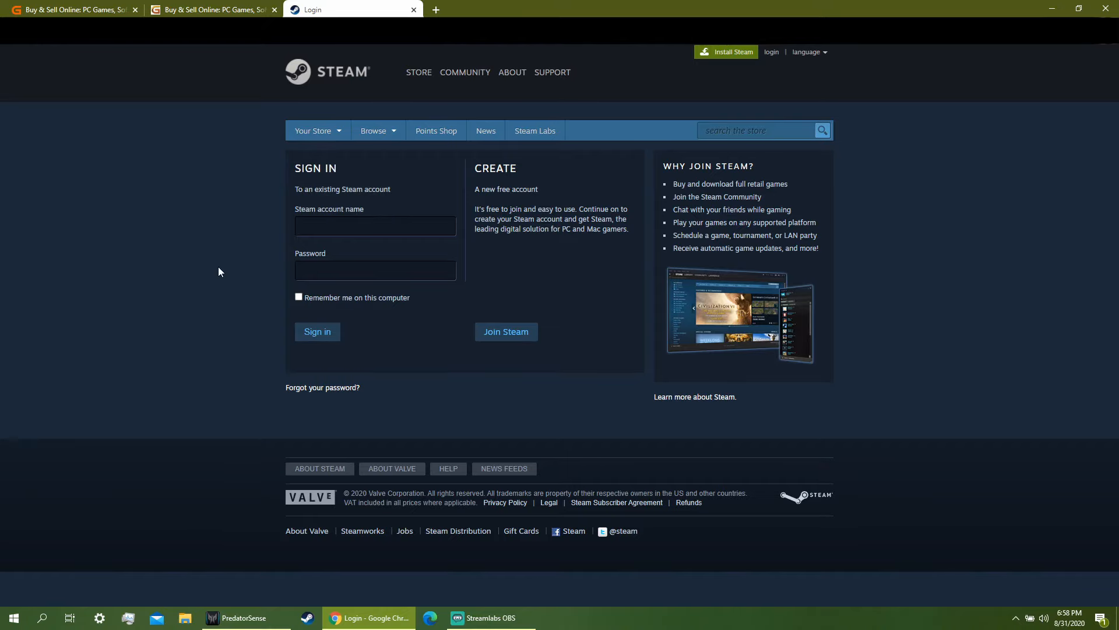
# Sign in to Steam to reach the Tabletop Simulator gift offer
pyautogui.click(317, 331)
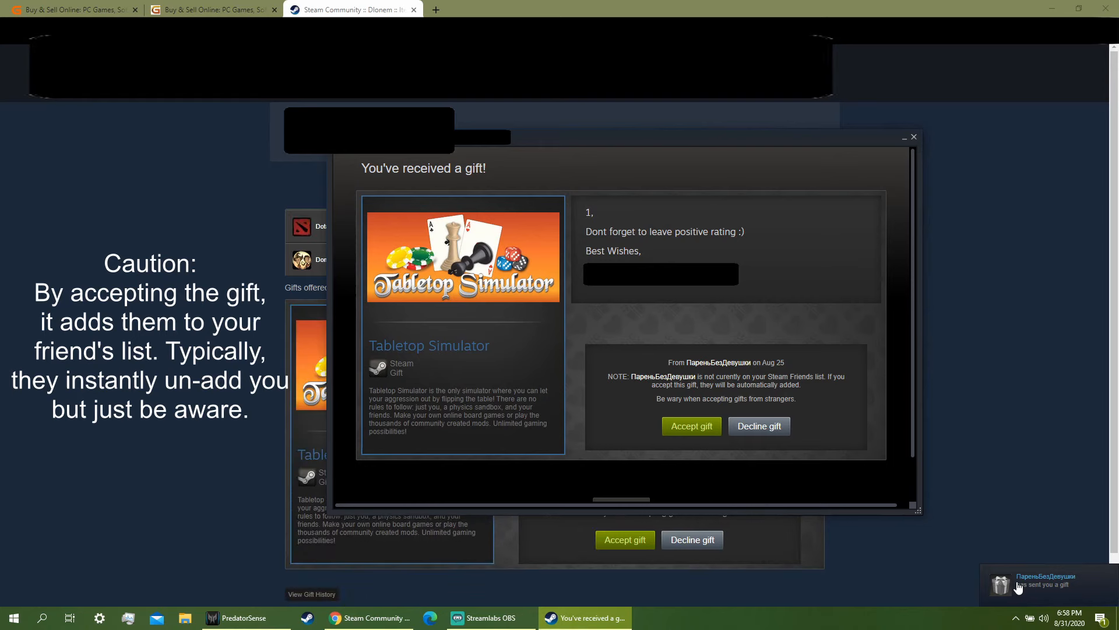
pyautogui.moveTo(1052, 590)
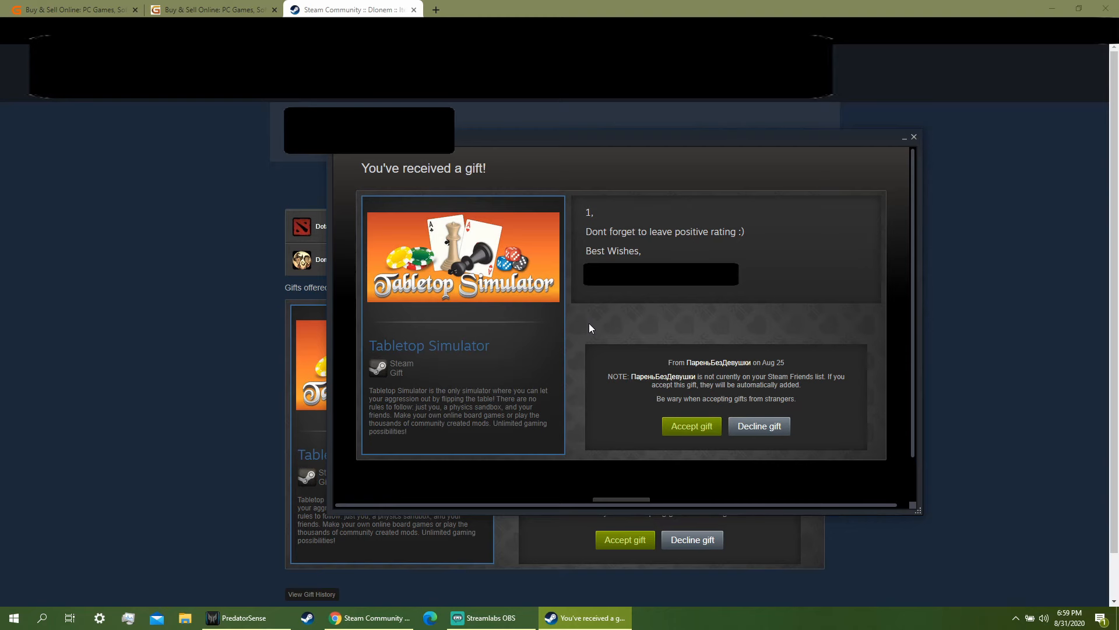
# Accept the Tabletop Simulator gift and close the confirmation window
pyautogui.click(690, 426)
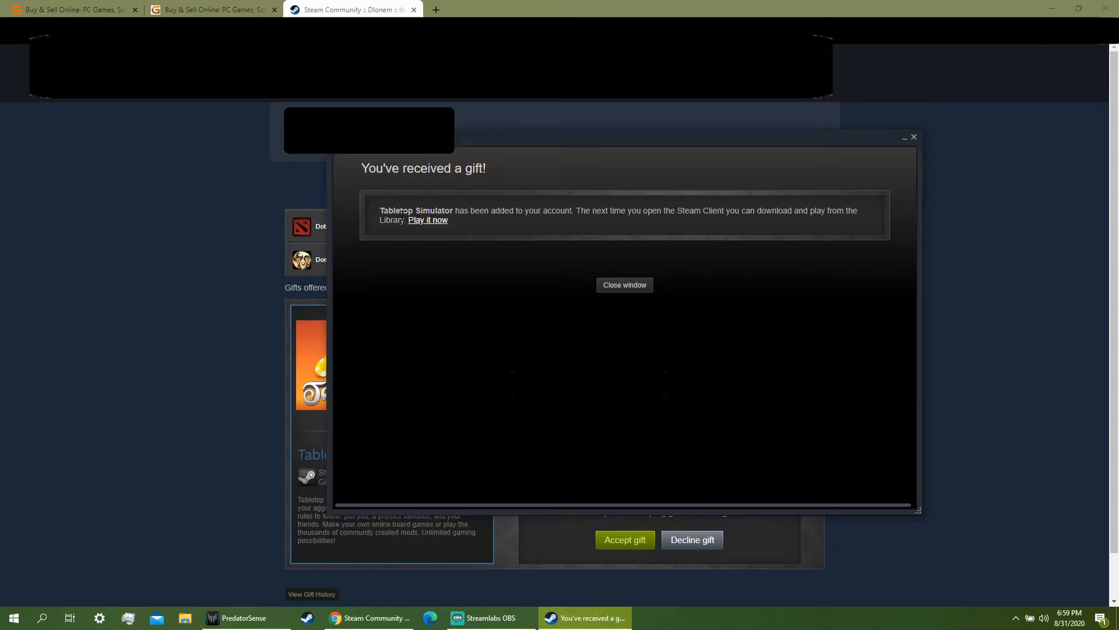
pyautogui.click(624, 285)
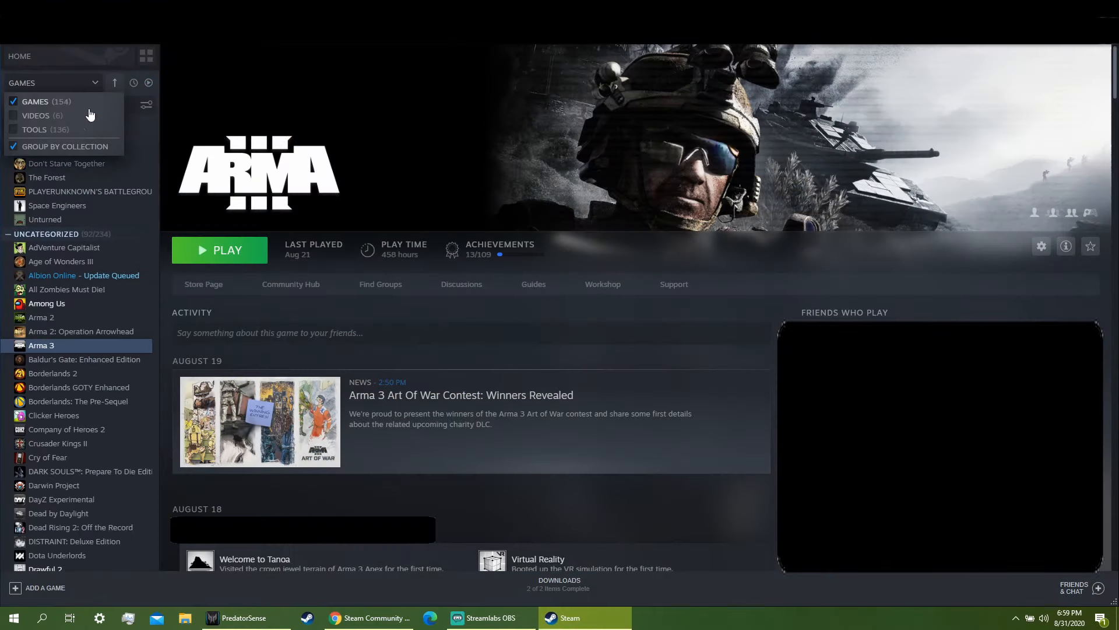
# Search the library for "tabl", select Tabletop Simulator, and start its 2.84 GB install
pyautogui.write('tabl')
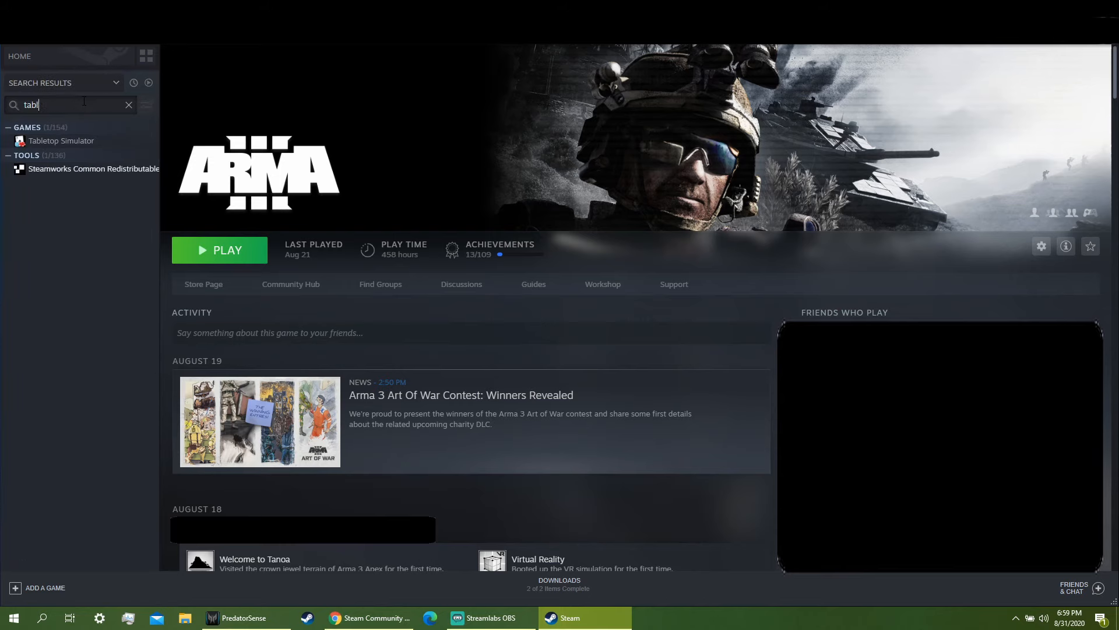
pyautogui.click(60, 140)
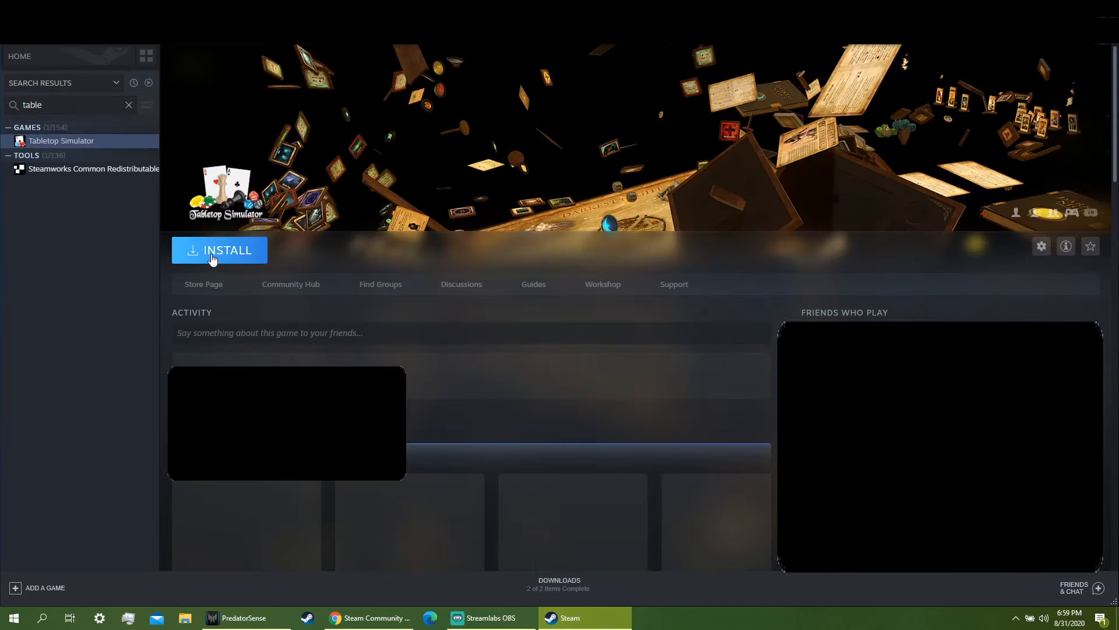
pyautogui.click(219, 250)
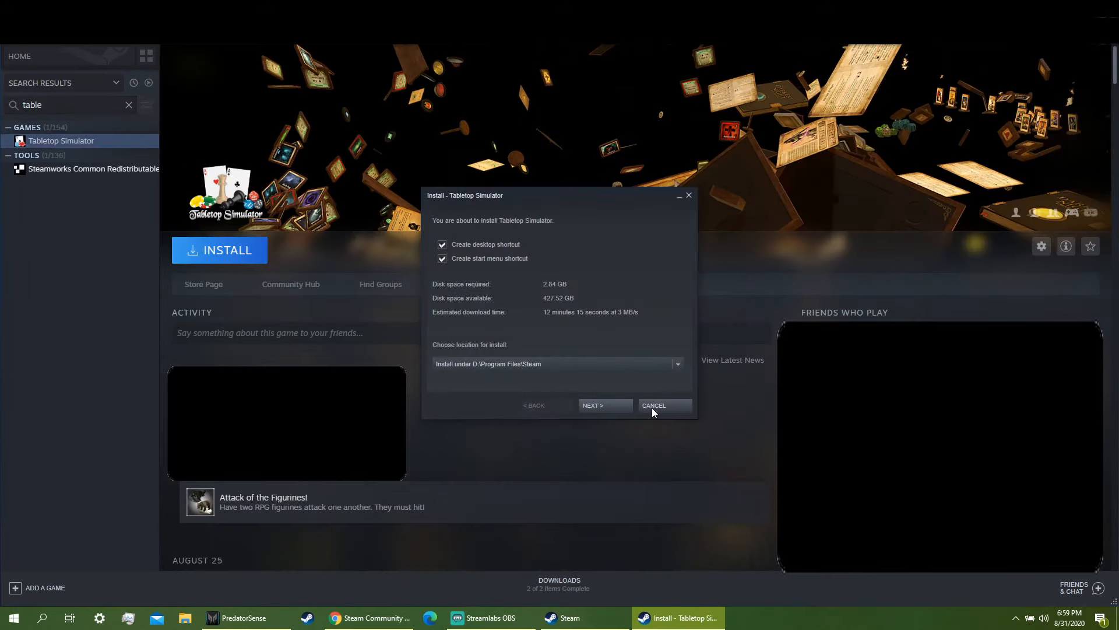